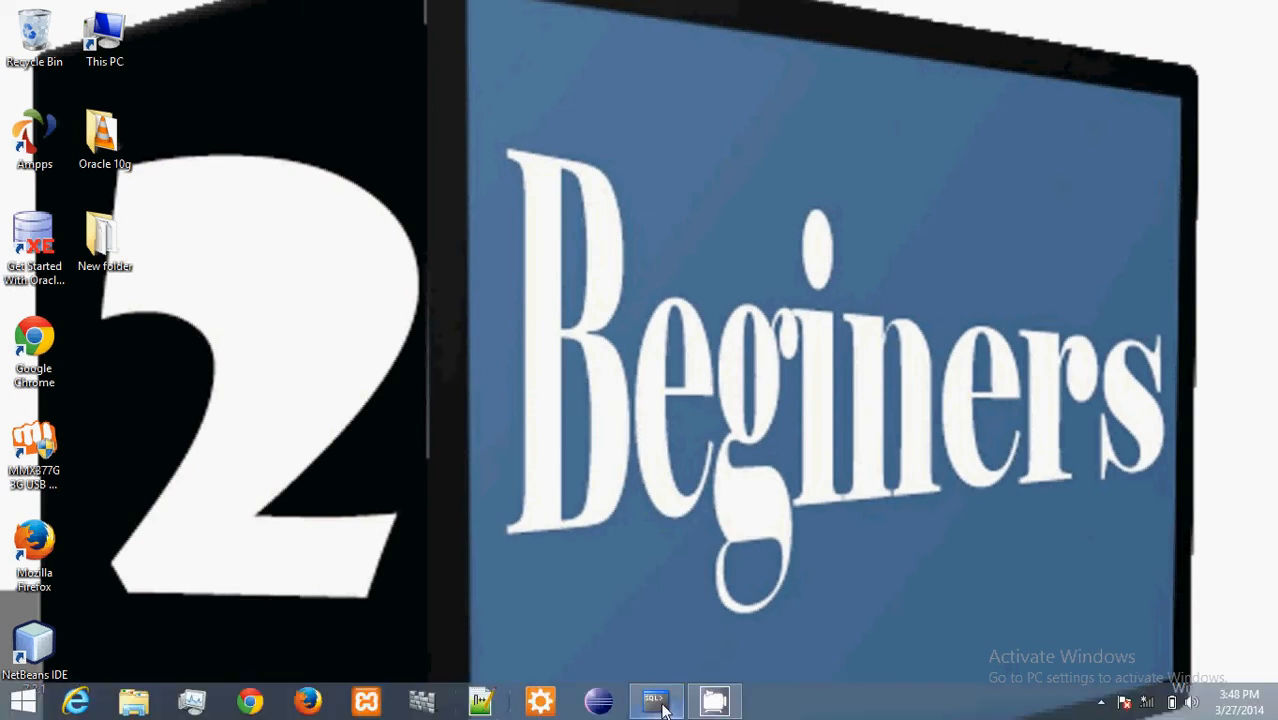
- Launch the Oracle Run SQL Command Line console from the desktop
left_click(656, 700)
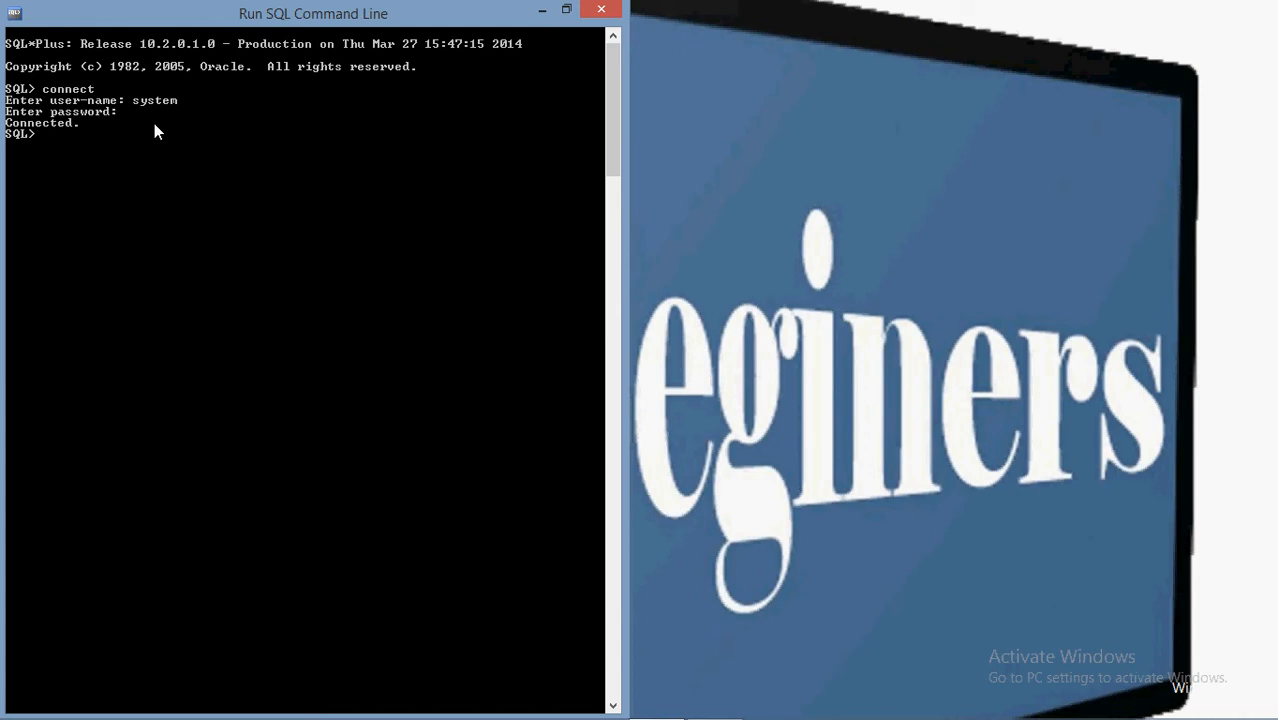
- Run select * from student; to list the four student rows with IDs, names and addresses
type("s")
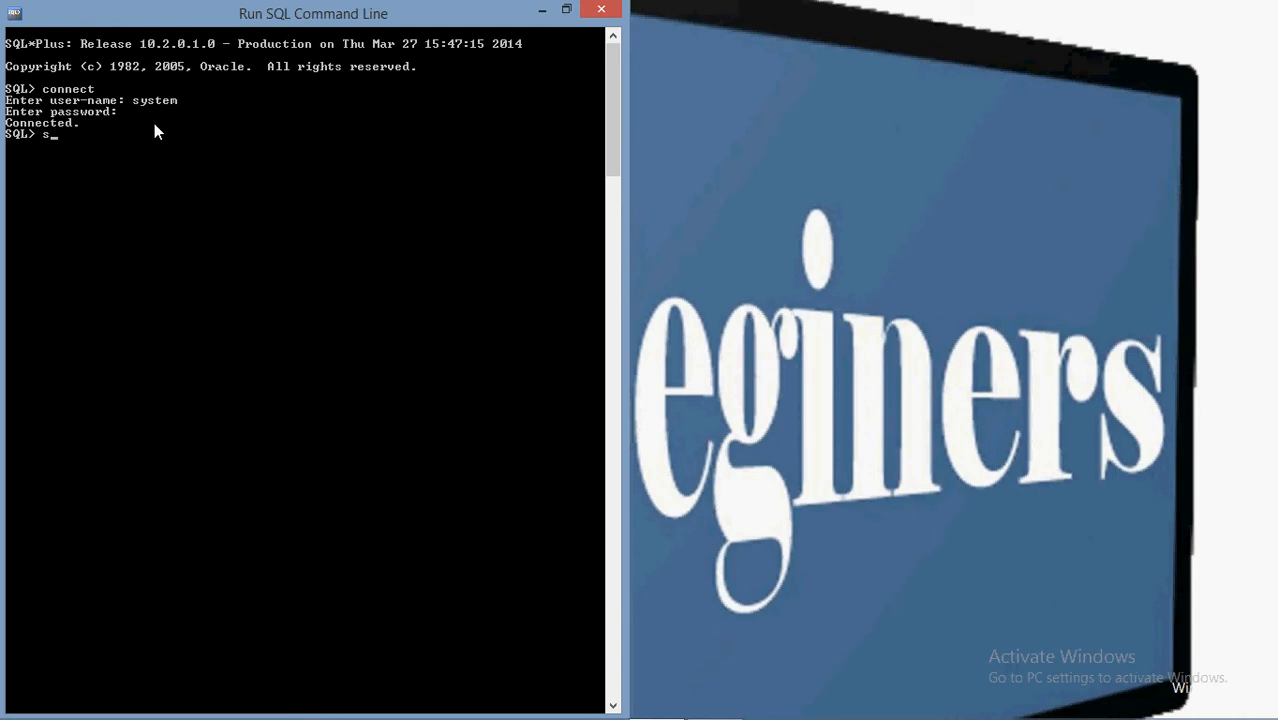
key("BackSpace")
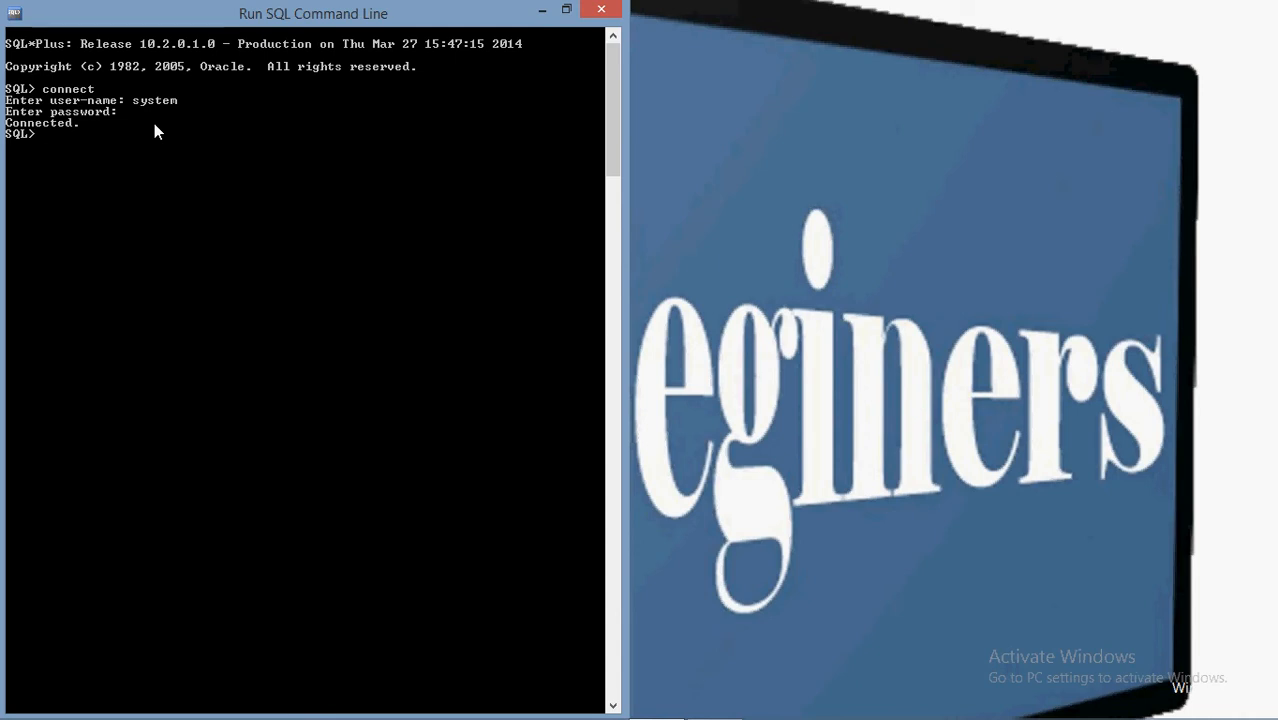
type("select")
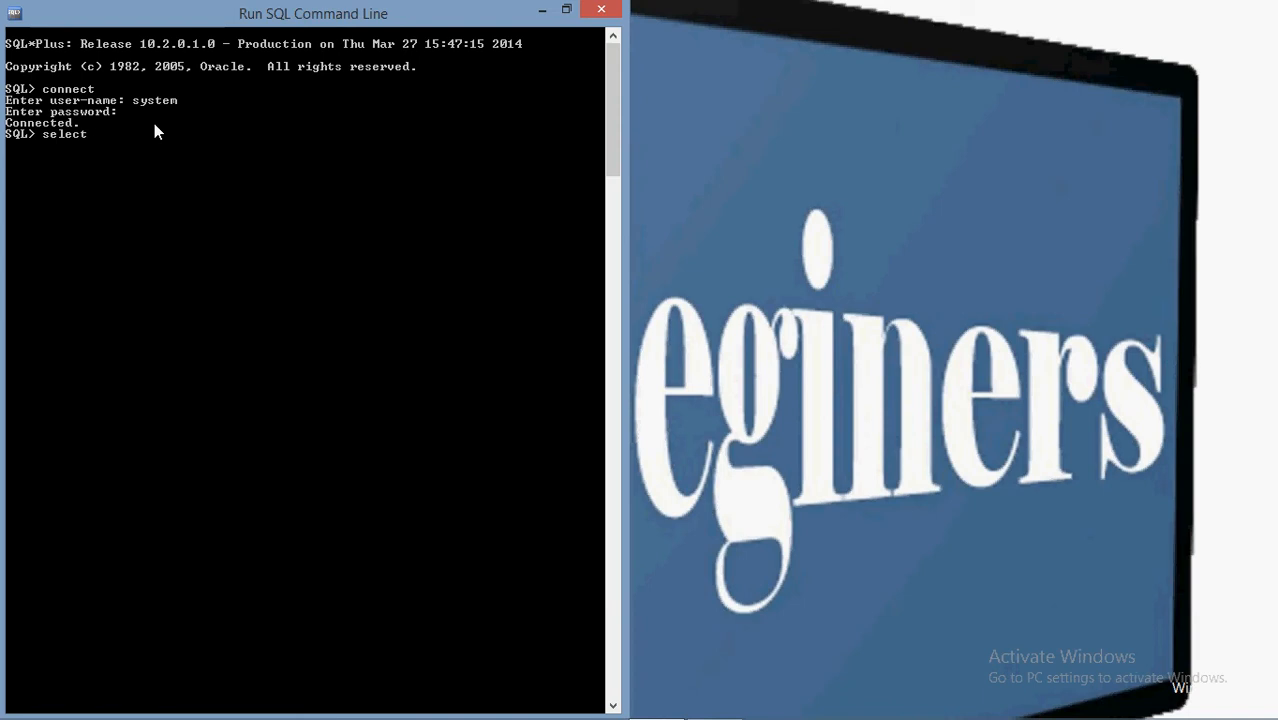
type("*")
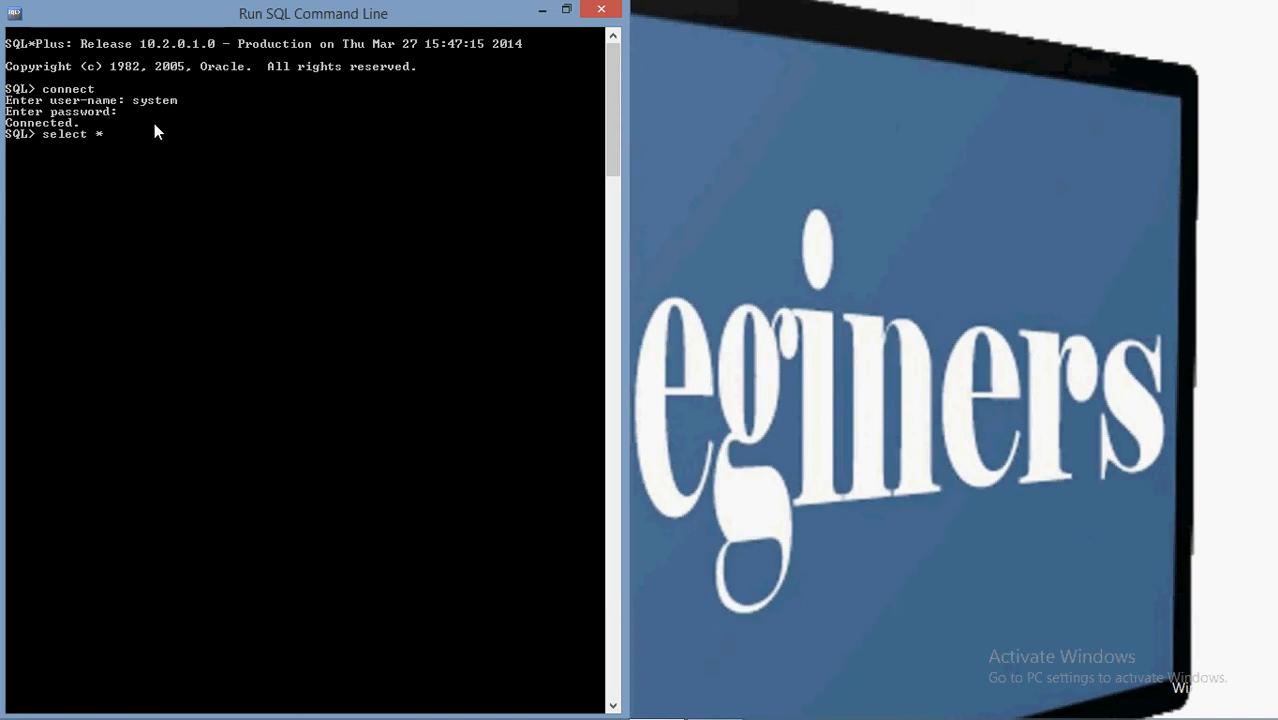
type("from stu")
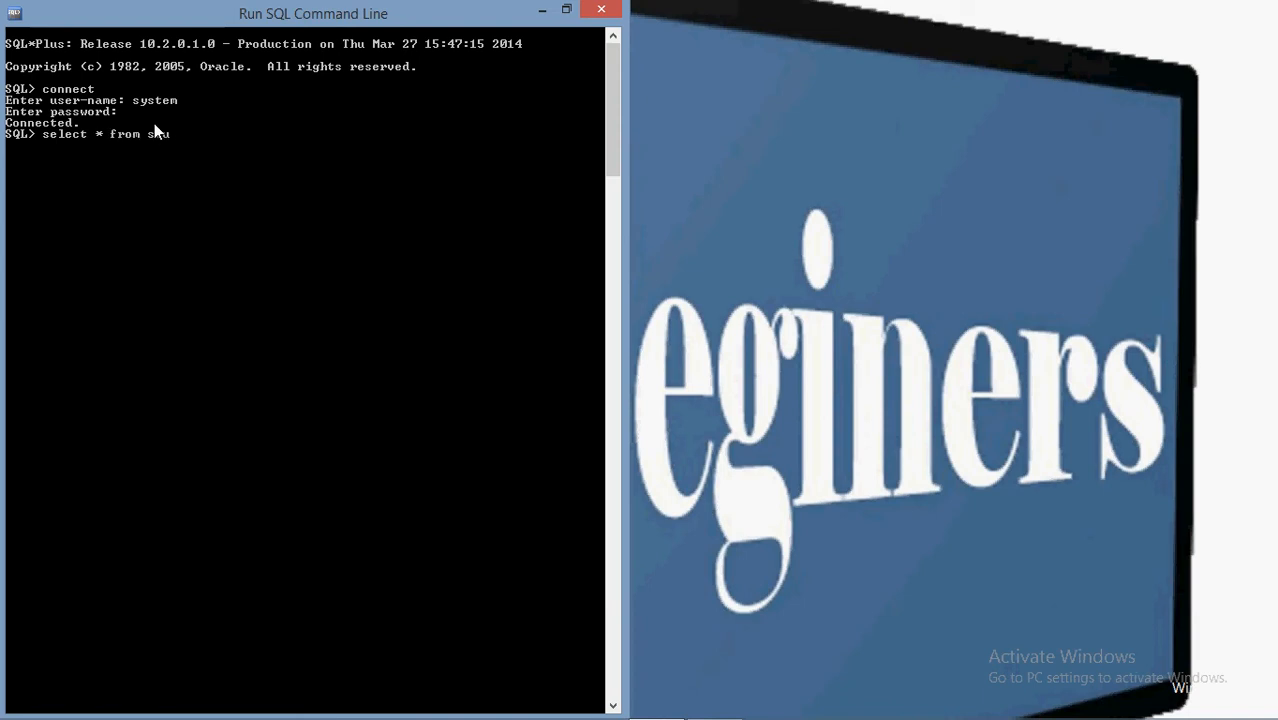
type("dent;")
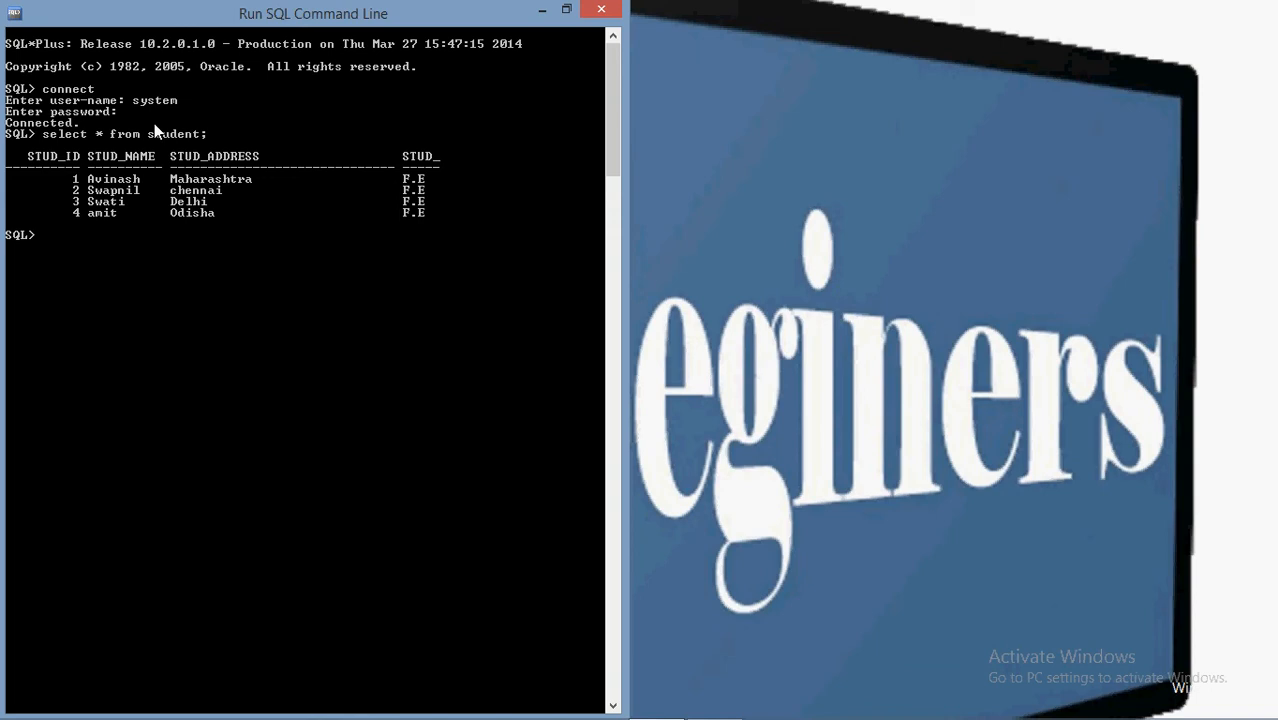
- Begin the statement create view view1 as, continuing onto line 2
type("create v")
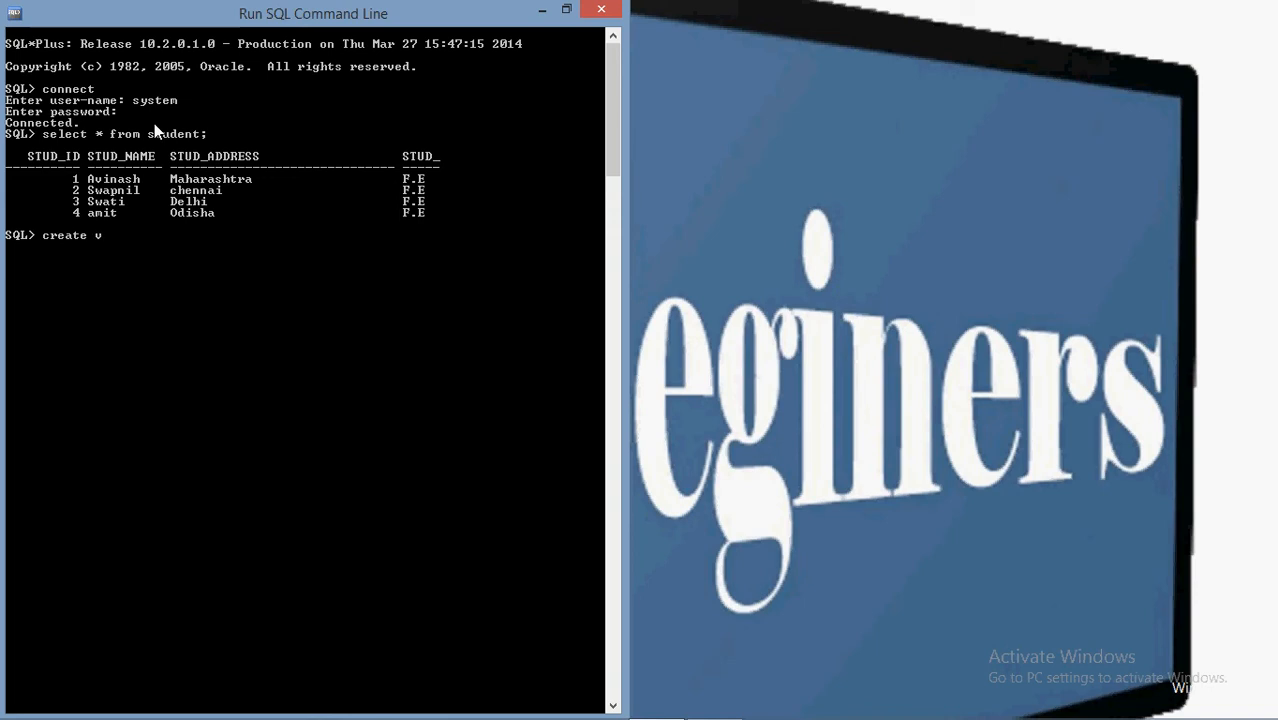
type("iew")
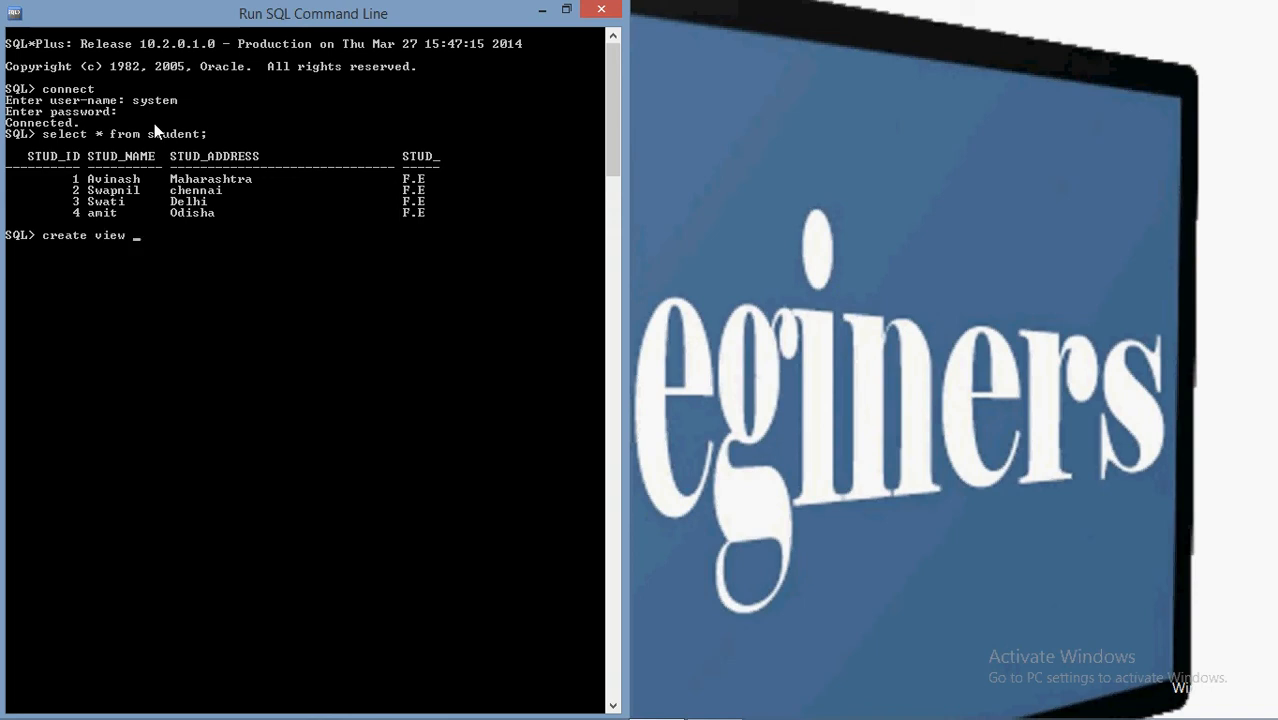
type("view1")
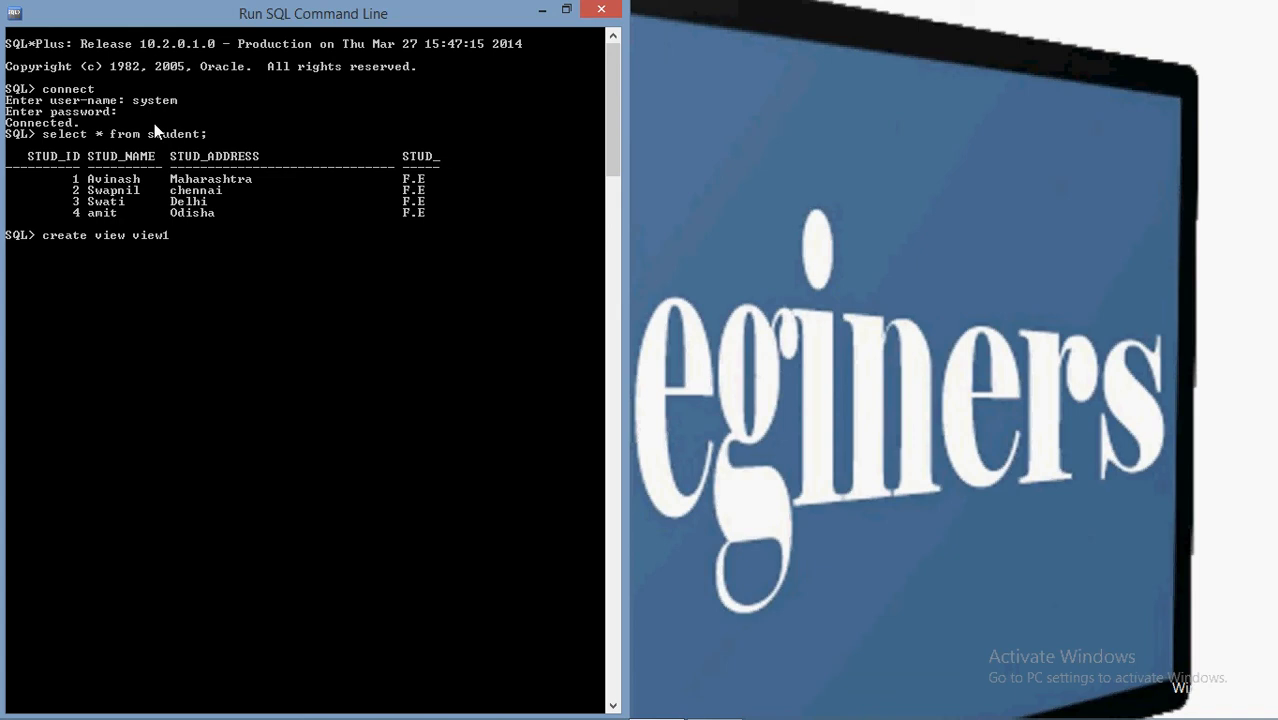
type("as")
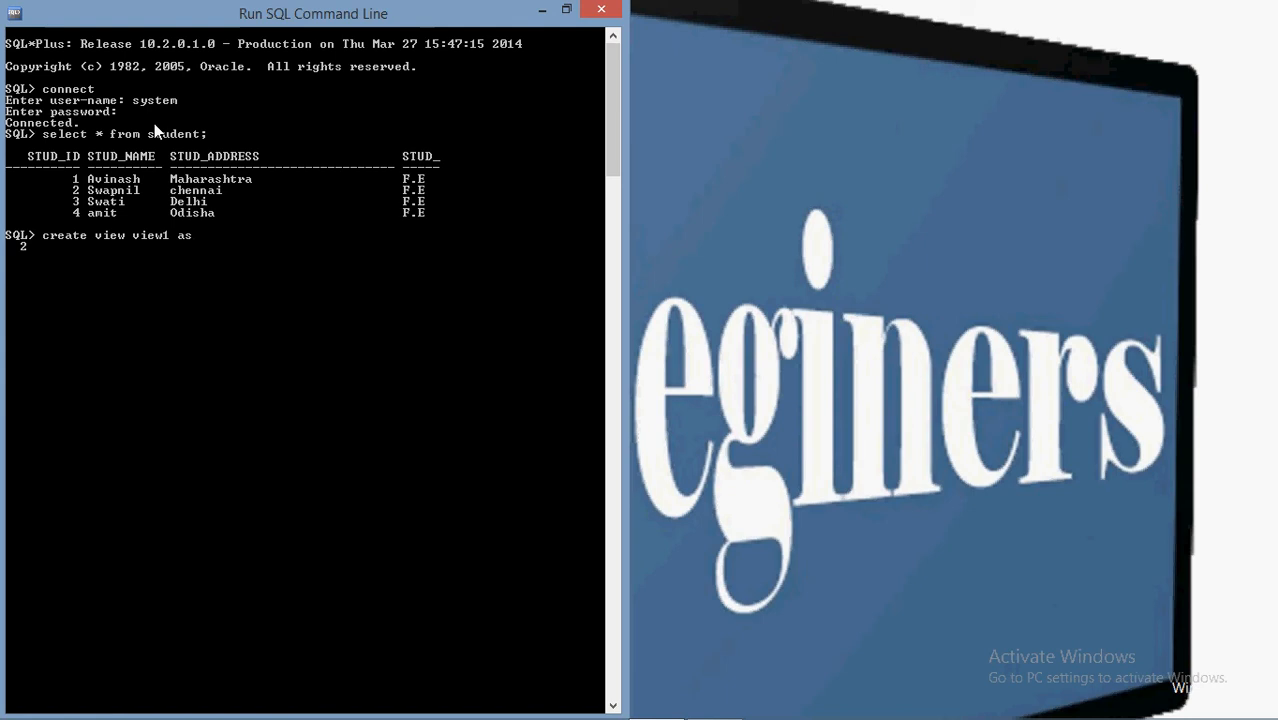
- Enter (select stud_idfrom student); on line 2, which fails with ORA-00923 FROM keyword not found
type("()")
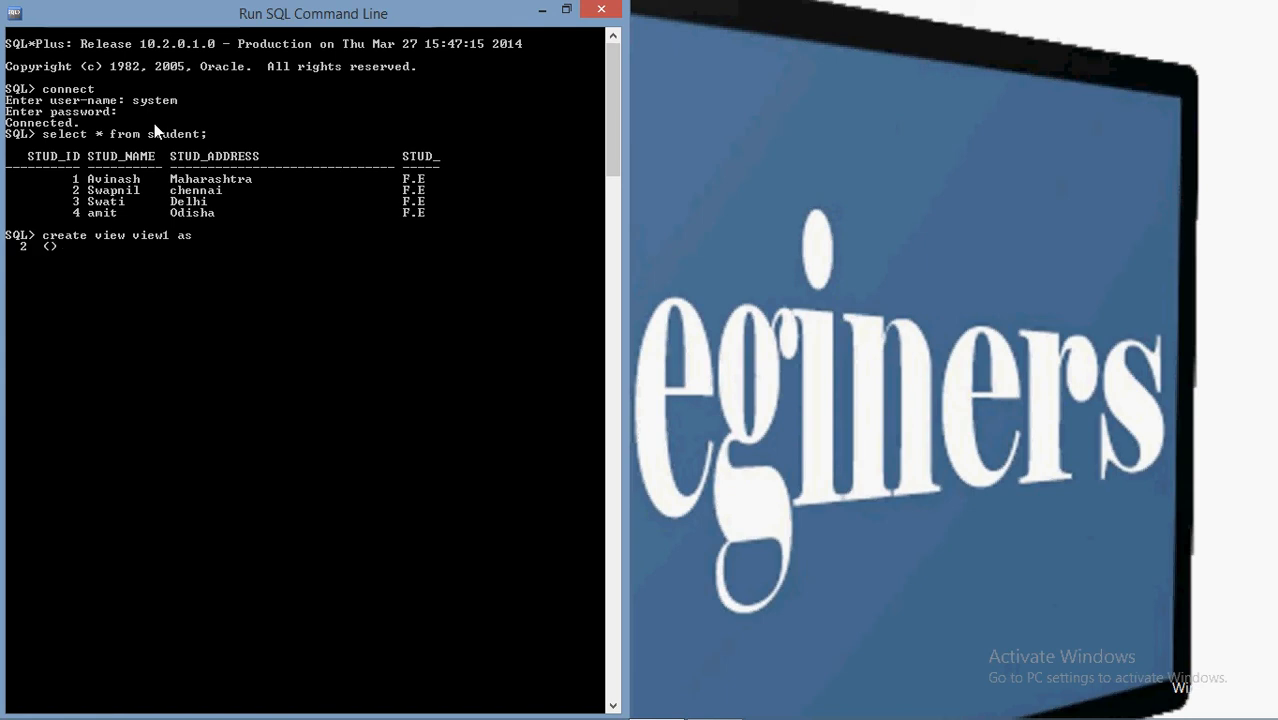
type(";")
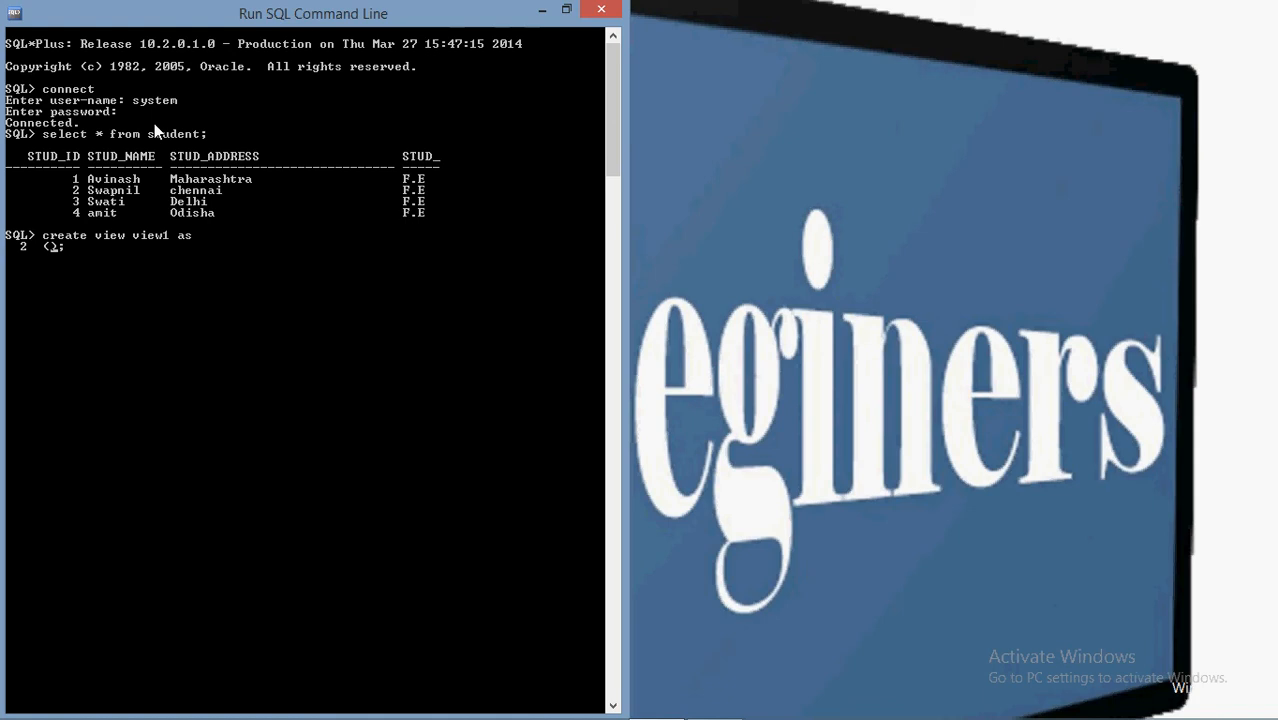
type("s")
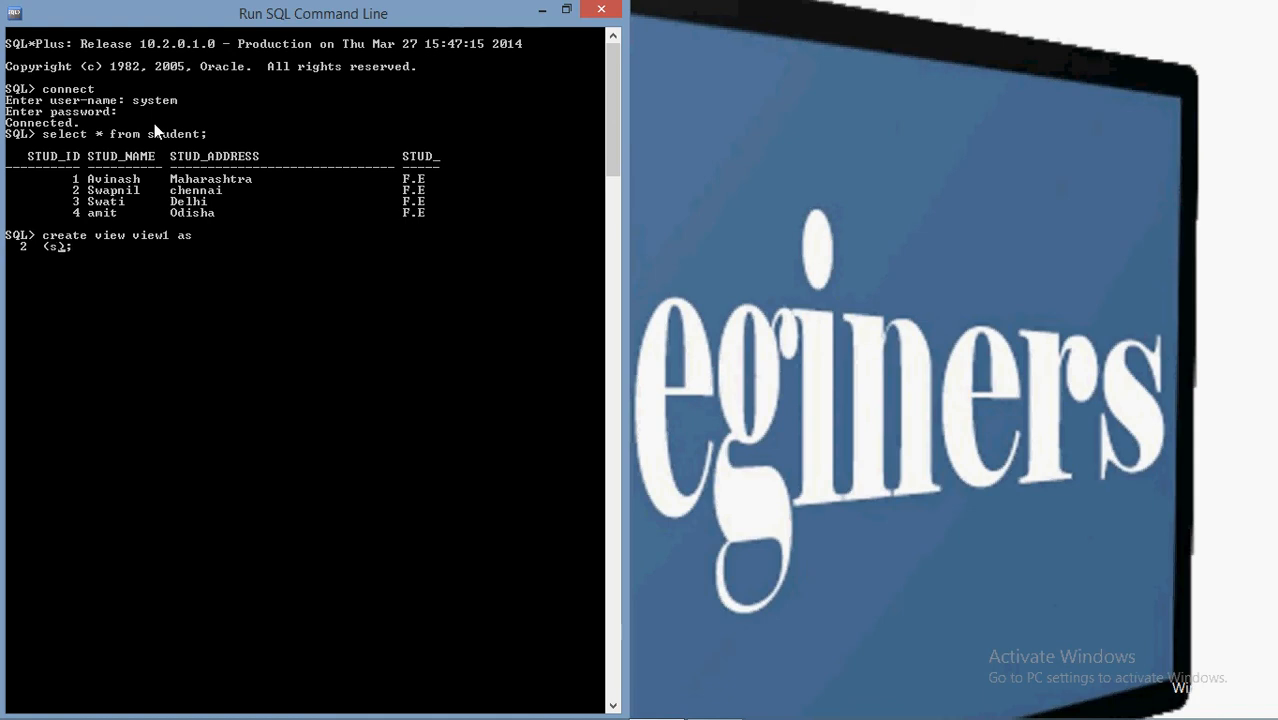
type("elect")
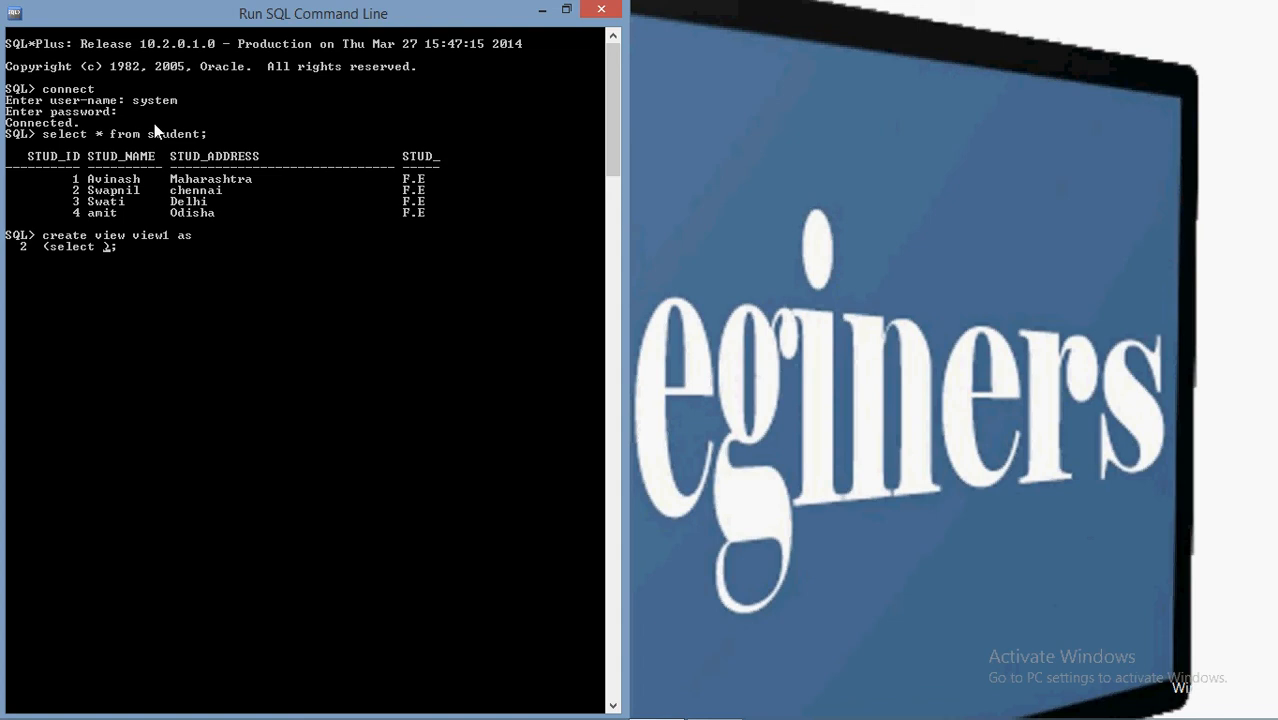
type("stud_id")
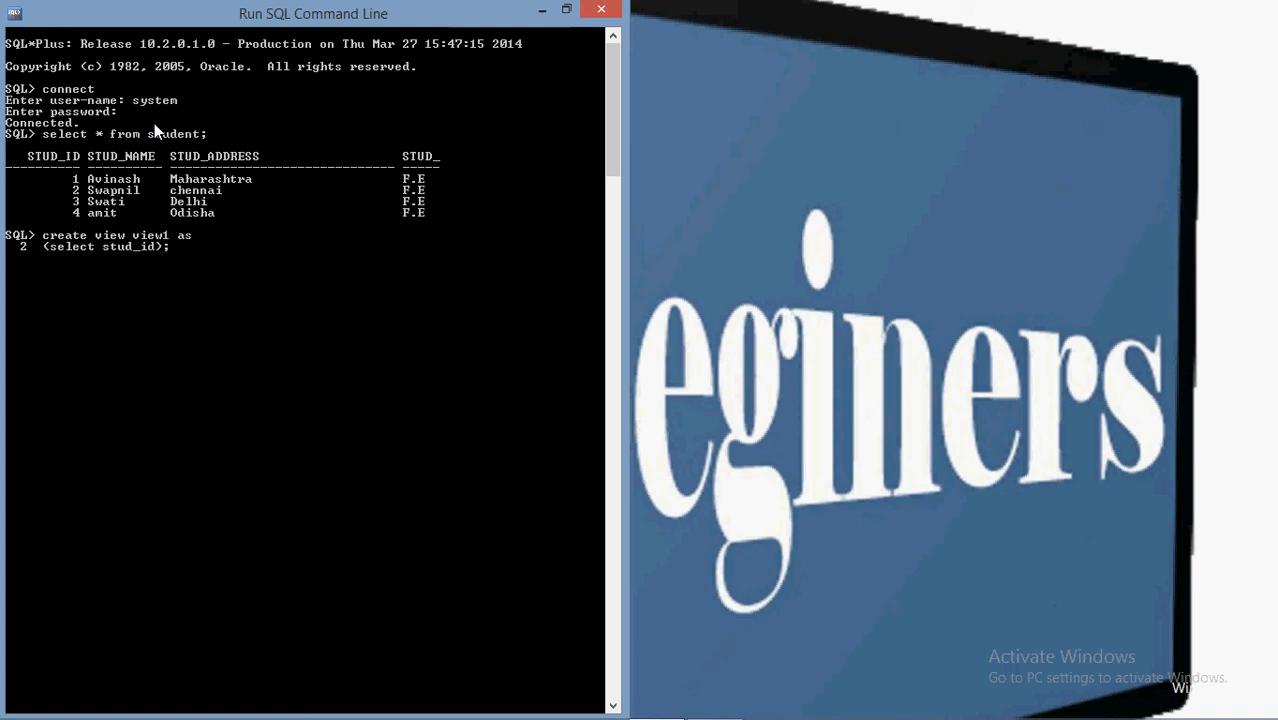
type("f")
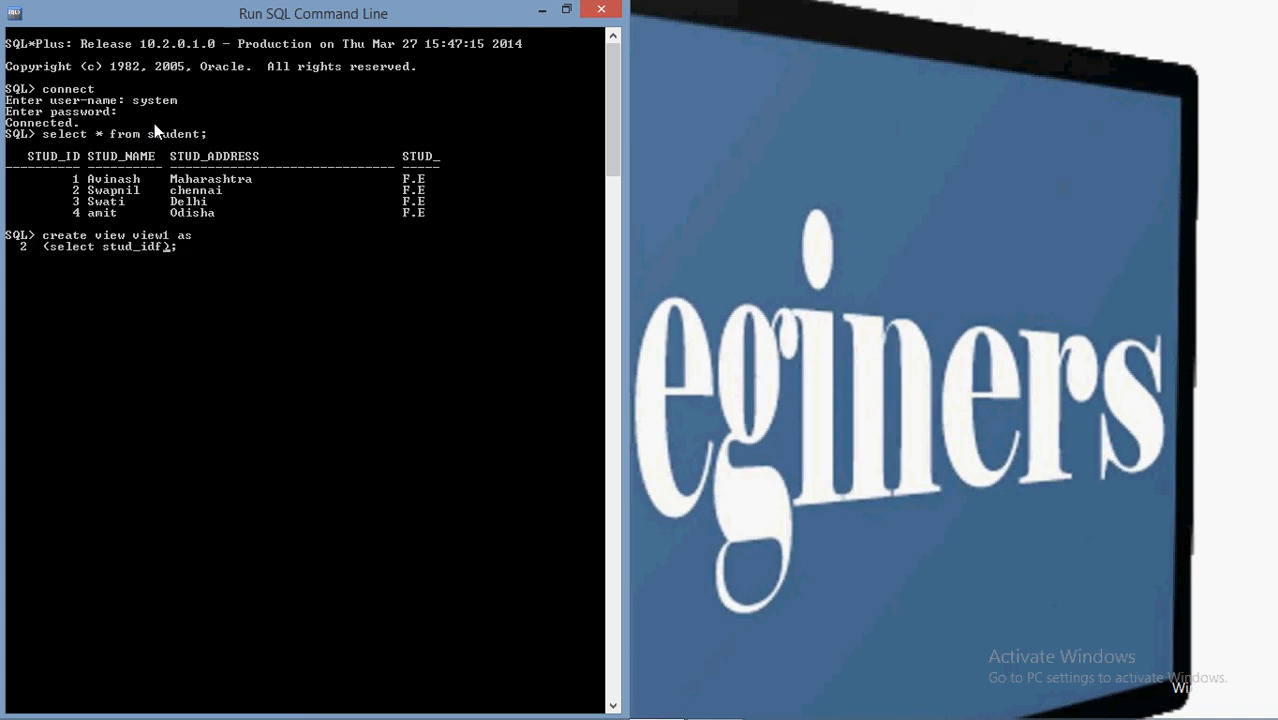
type("from")
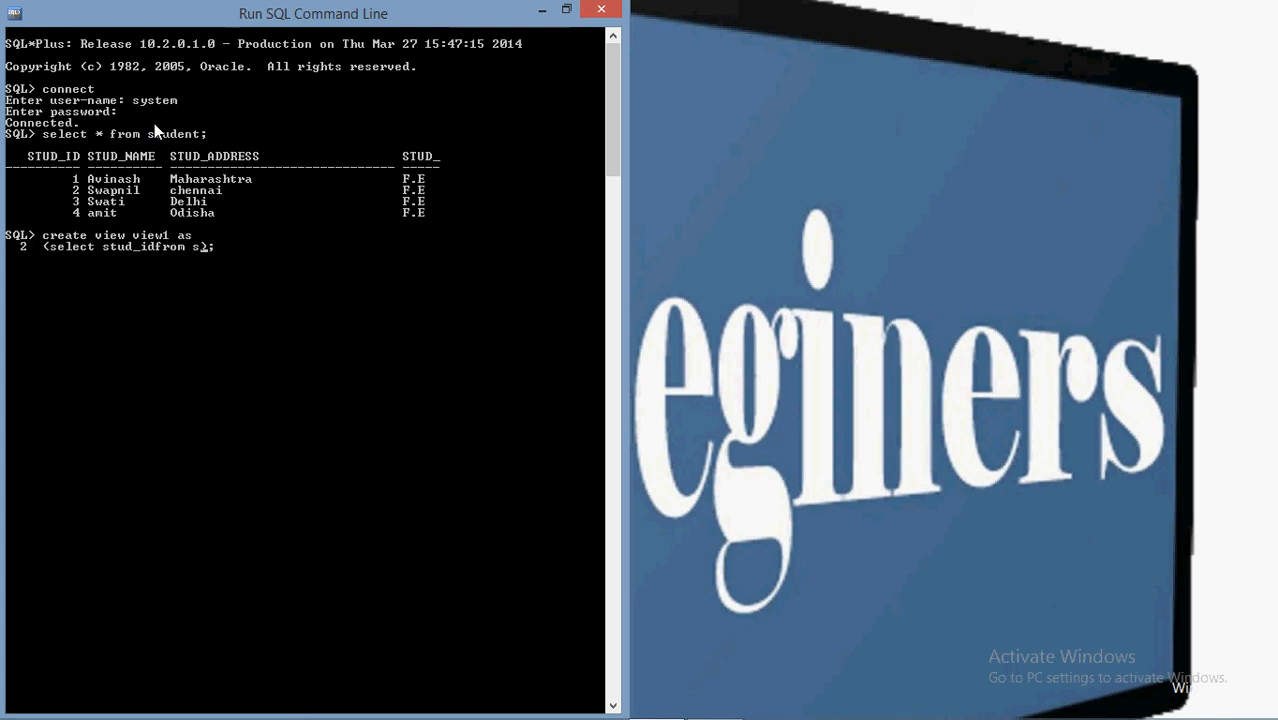
type("student")
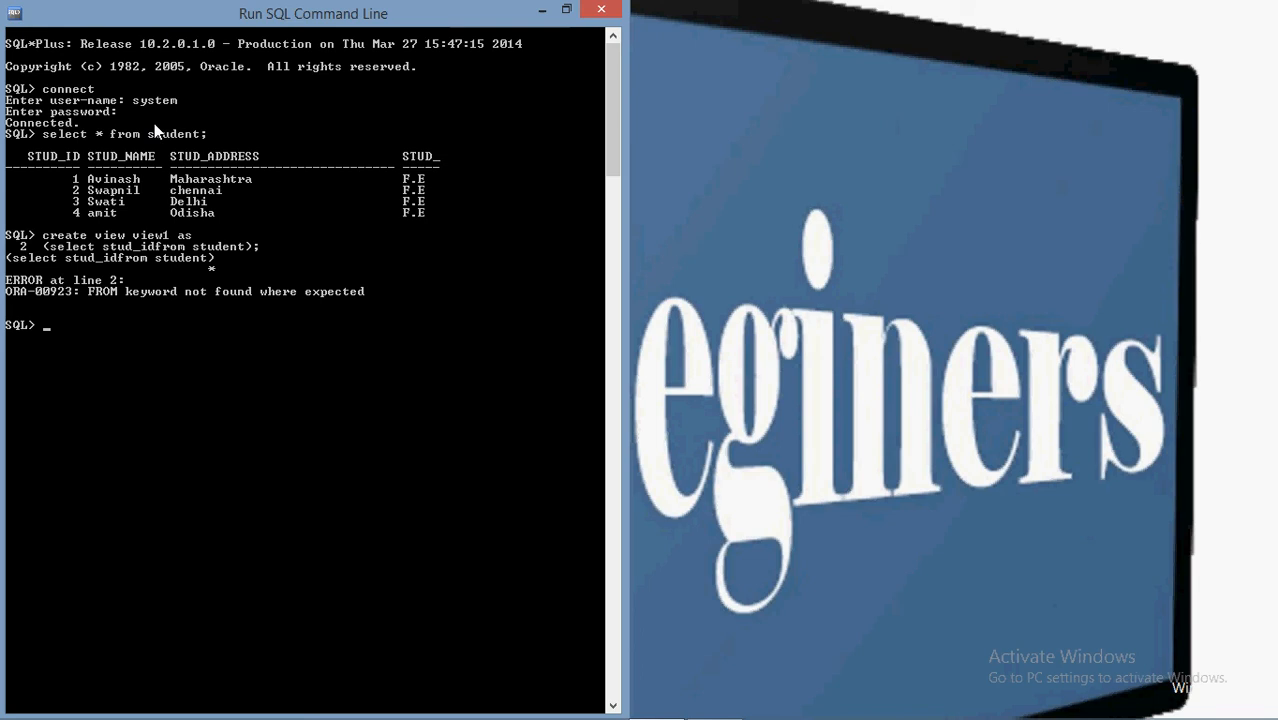
- Retype (select stud_idfrom student); at the new SQL> prompt after the error
type("(select stud_idfrom student);")
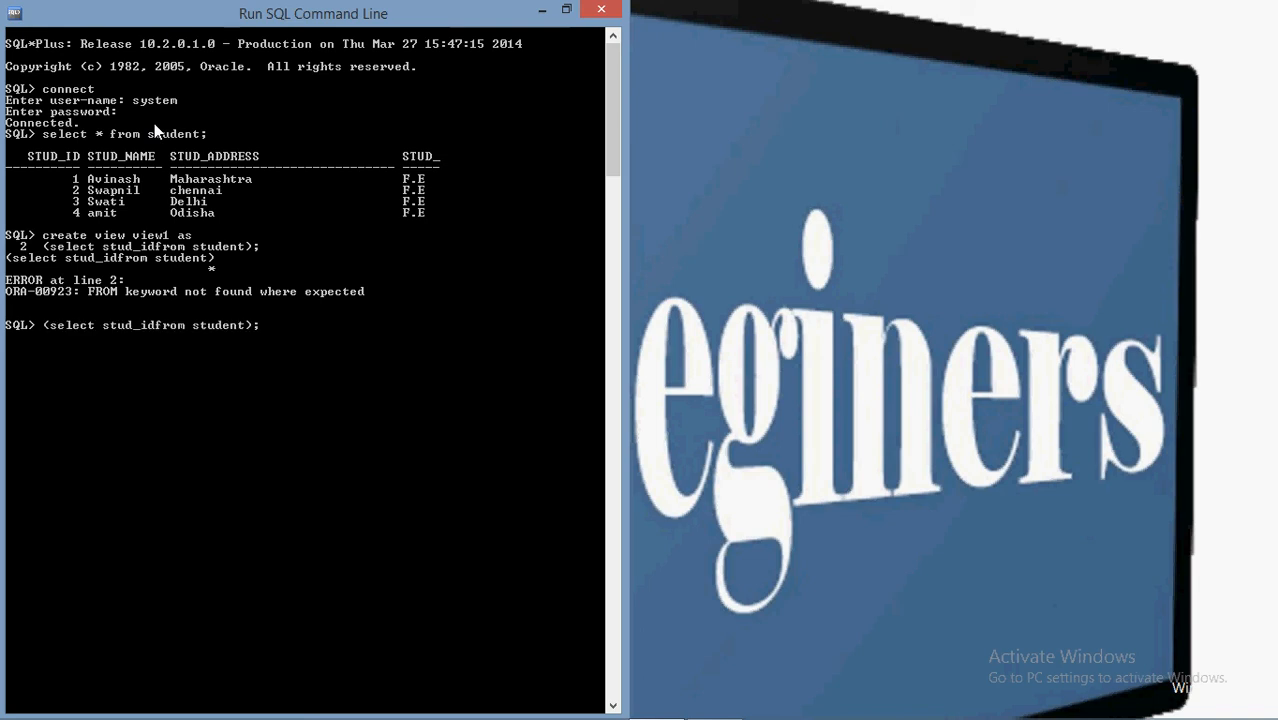